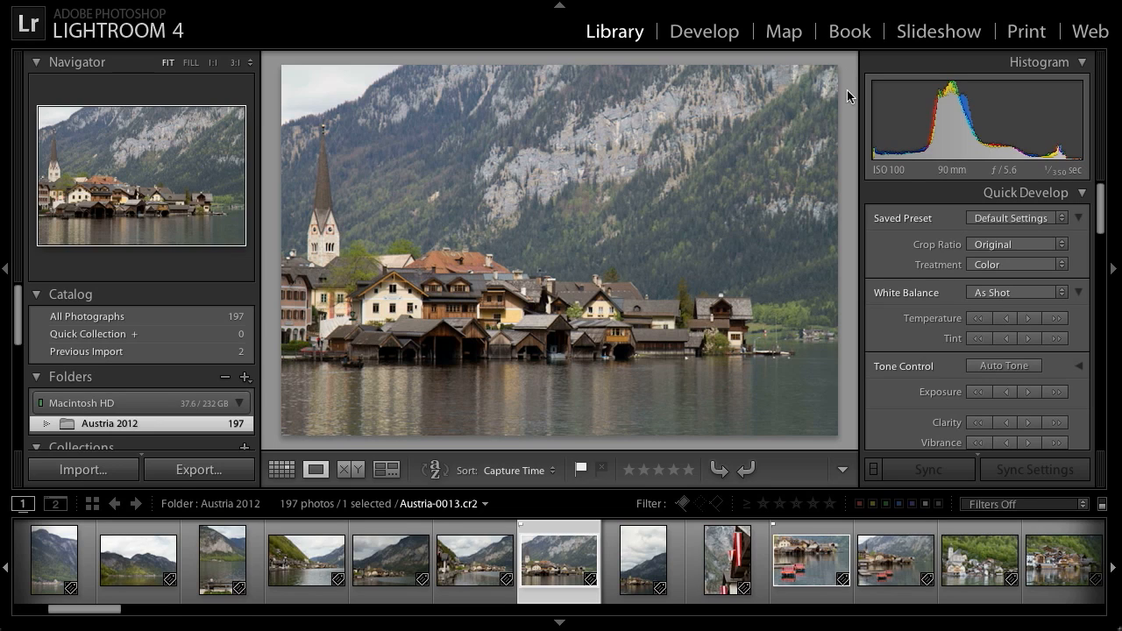
mouse_move(1105, 513)
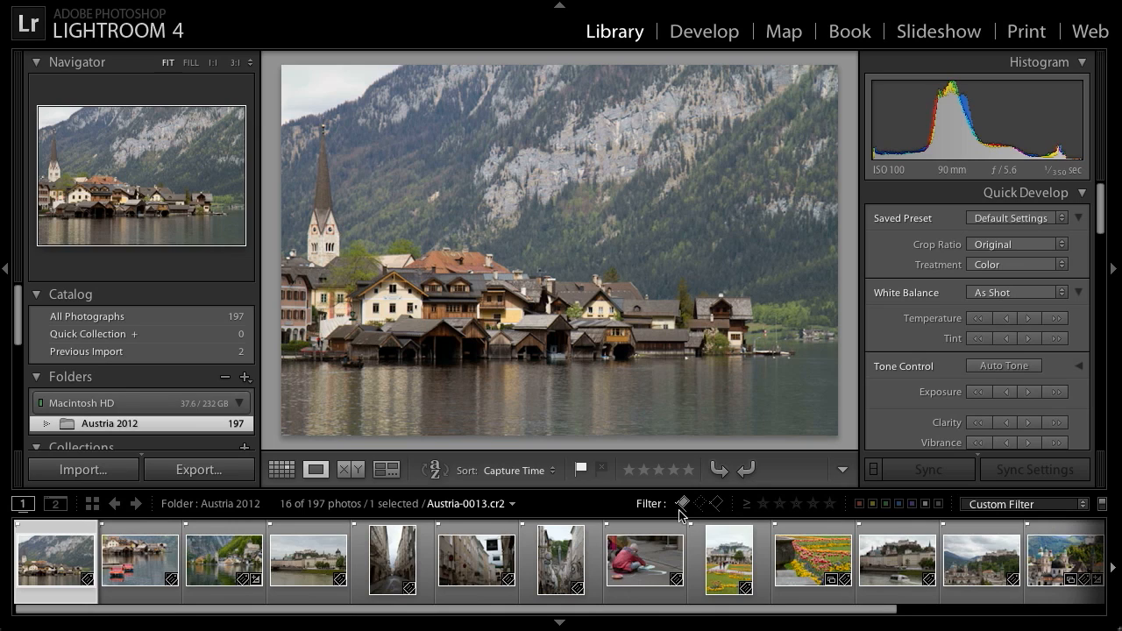
mouse_move(611, 516)
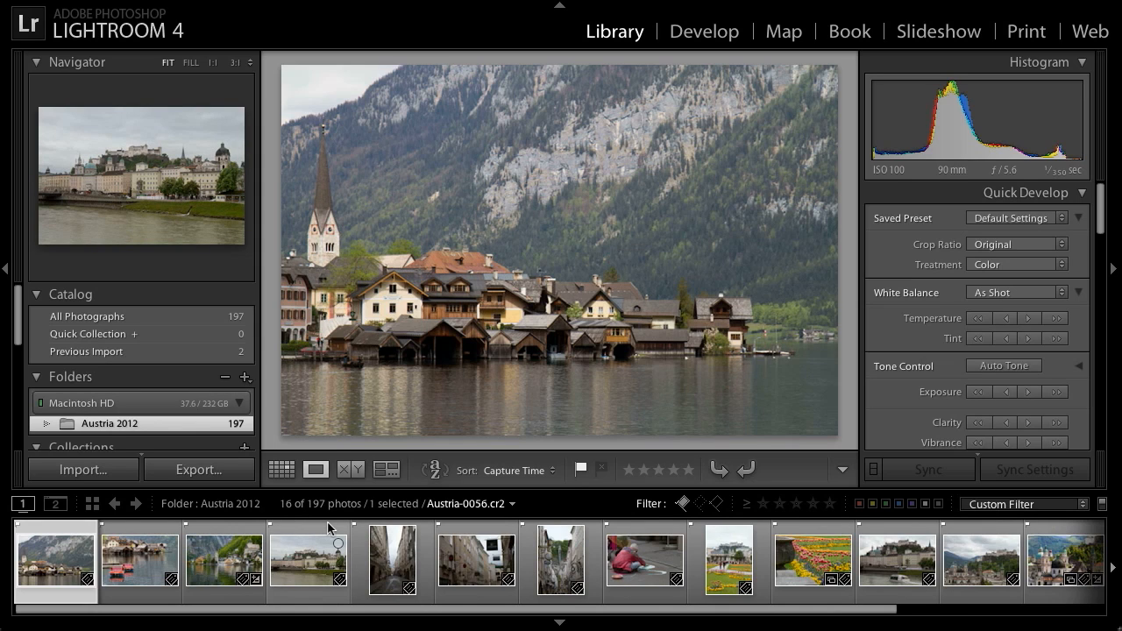
Switch to the Slideshow module and turn off Color Wash in the Backdrop panel
click(938, 30)
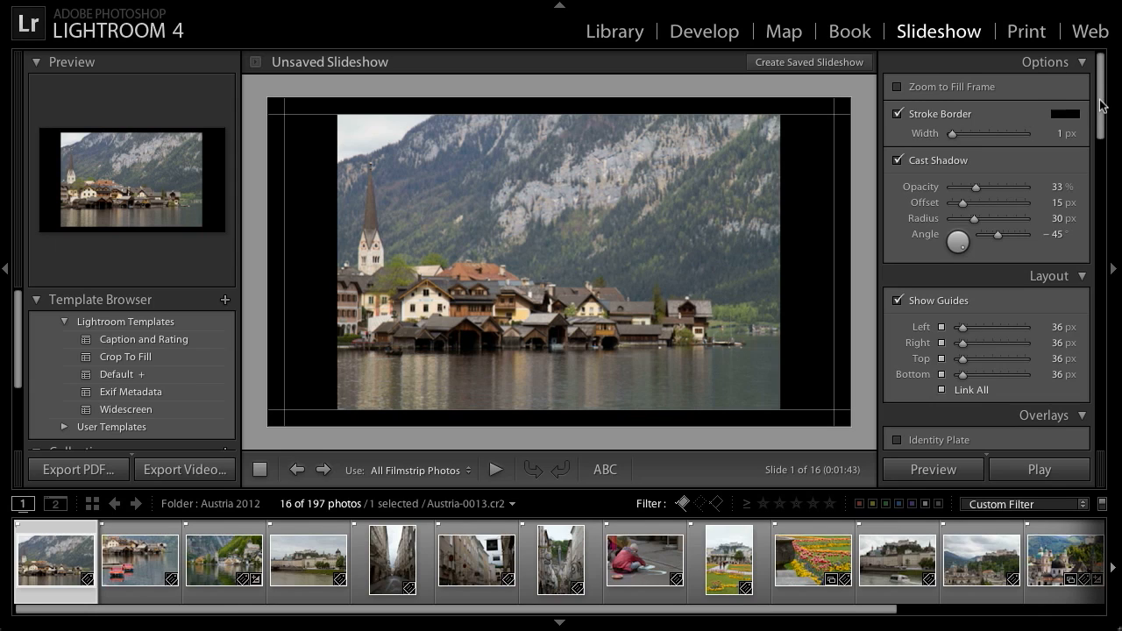
scroll(up, 3)
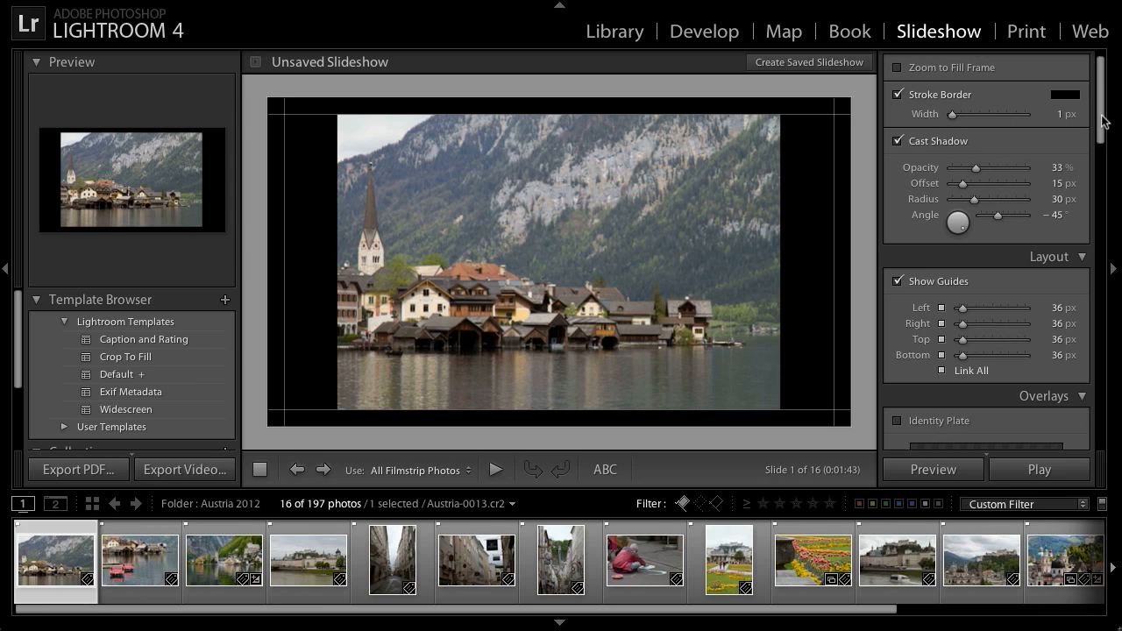
scroll(down, 3)
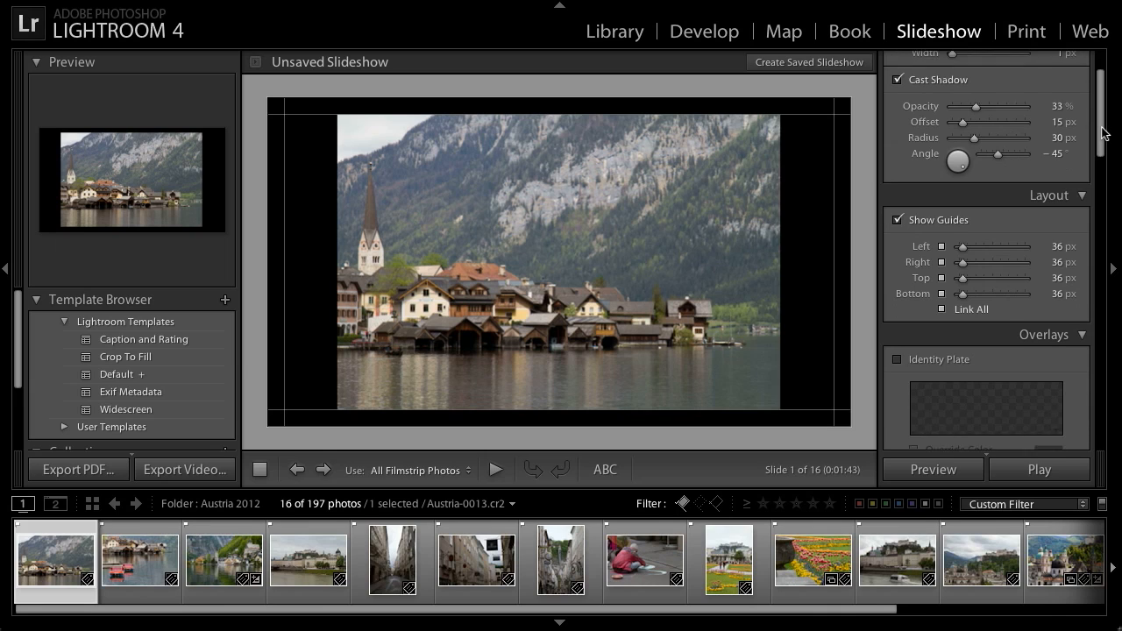
scroll(down, 3)
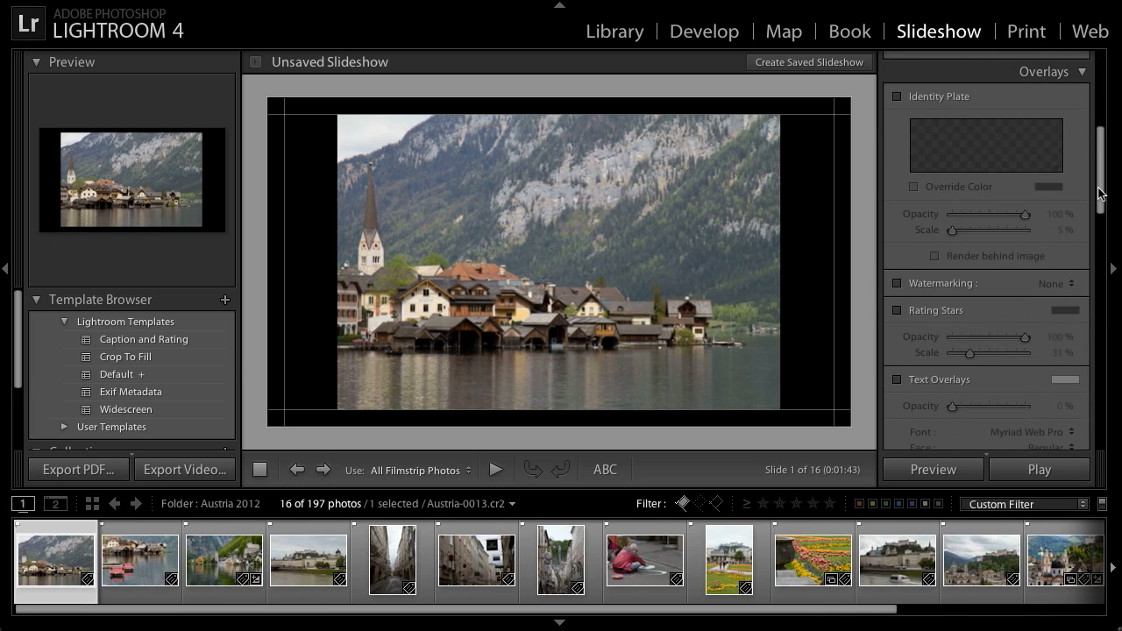
scroll(down, 3)
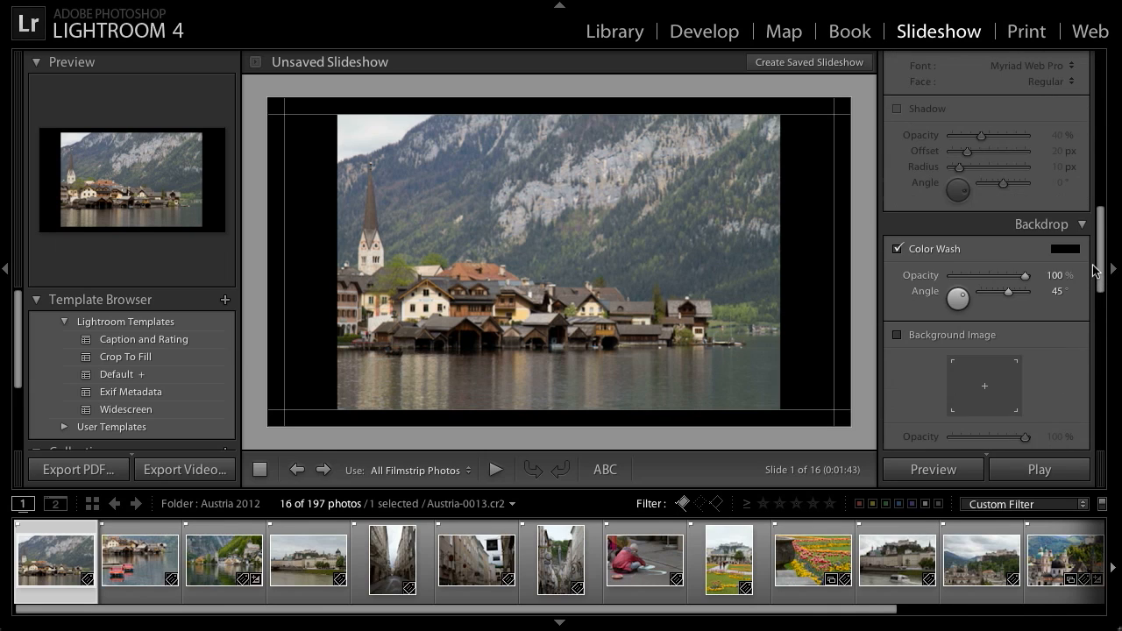
scroll(down, 3)
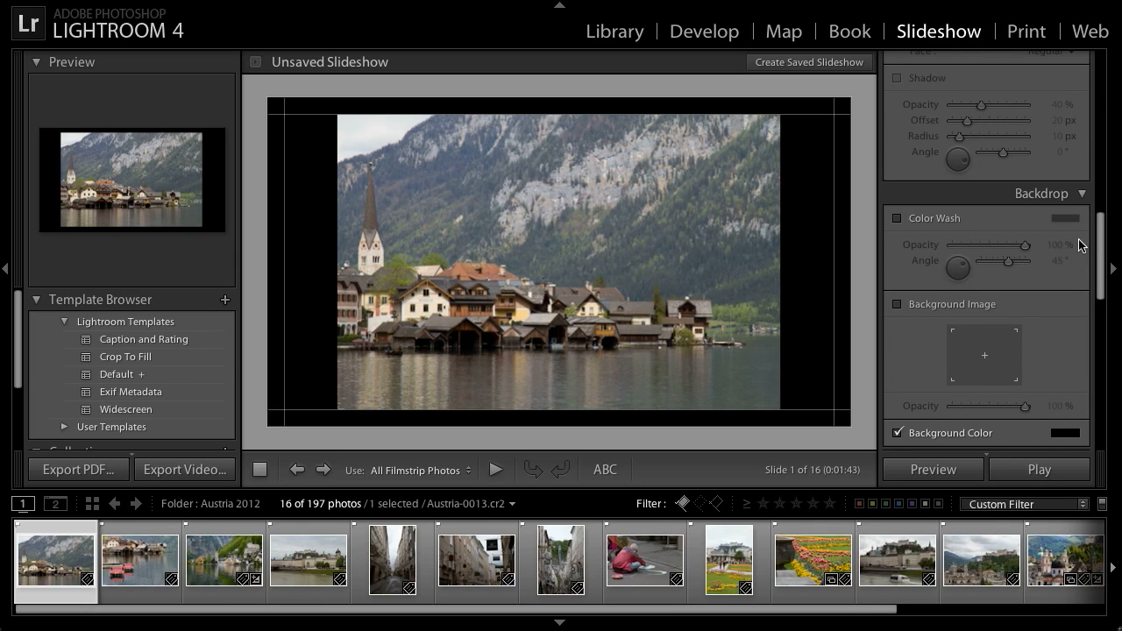
scroll(down, 3)
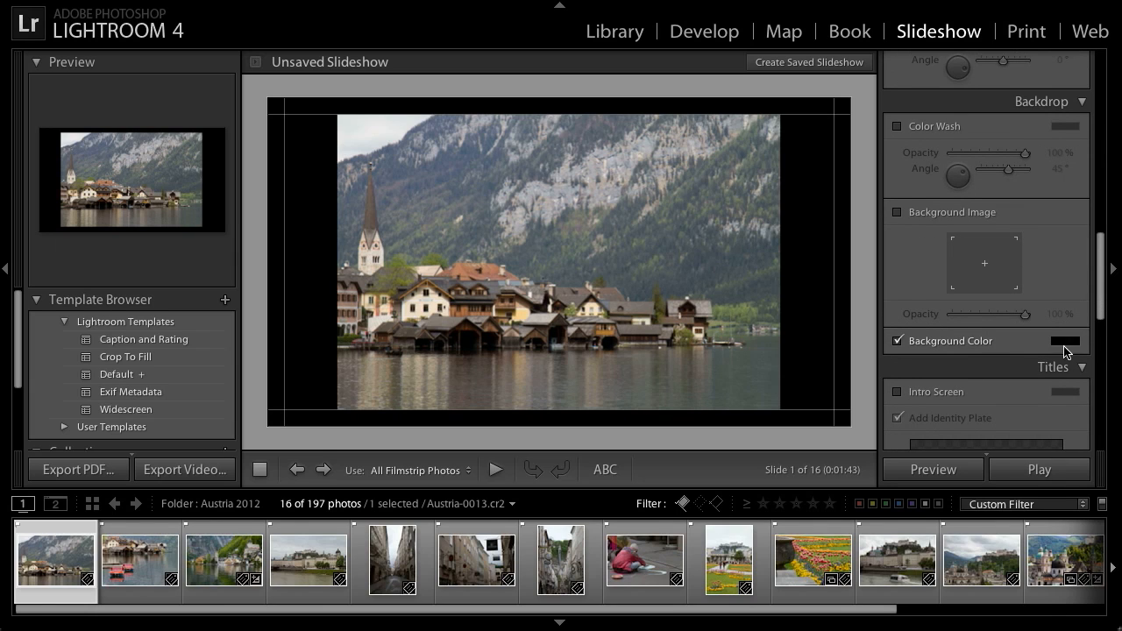
Set the slideshow background color to a 20% dark gray
click(1065, 341)
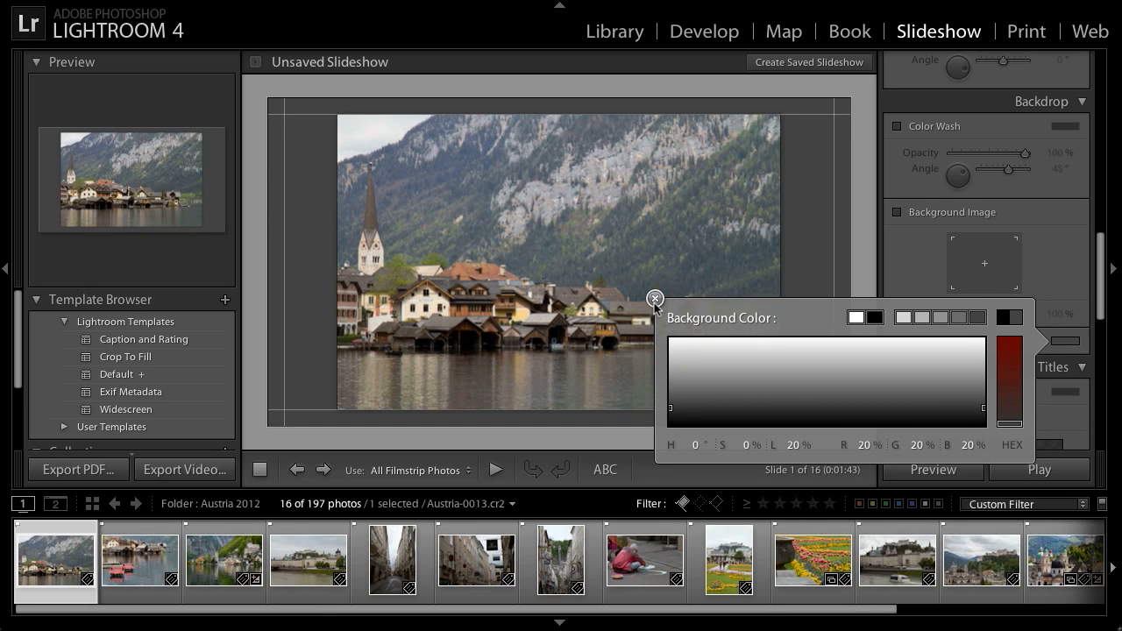
click(655, 299)
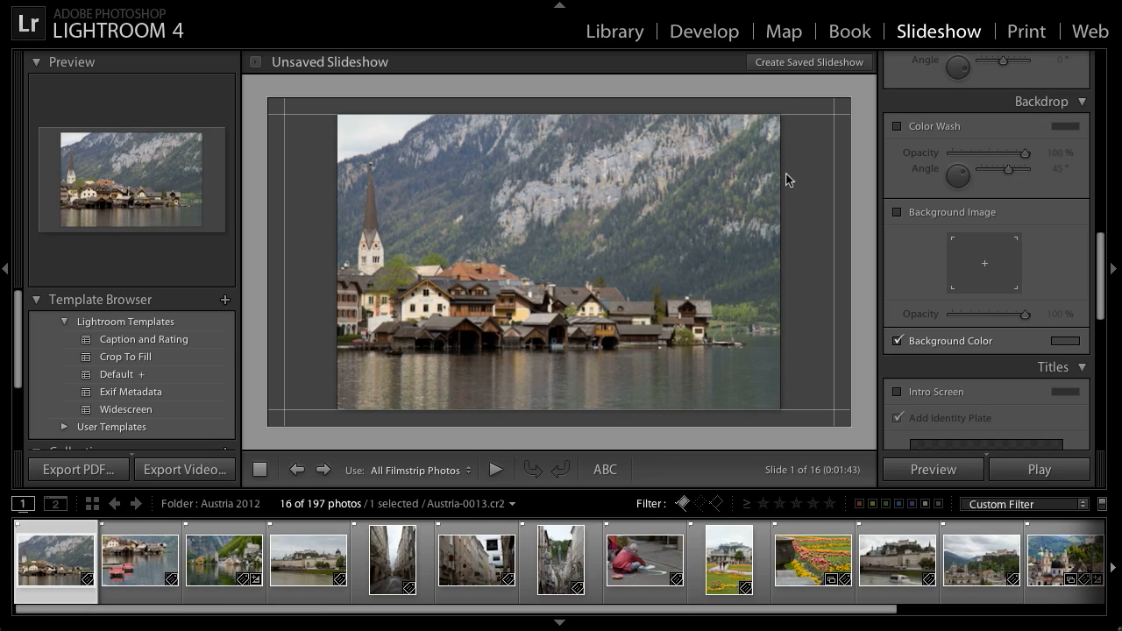
mouse_move(836, 257)
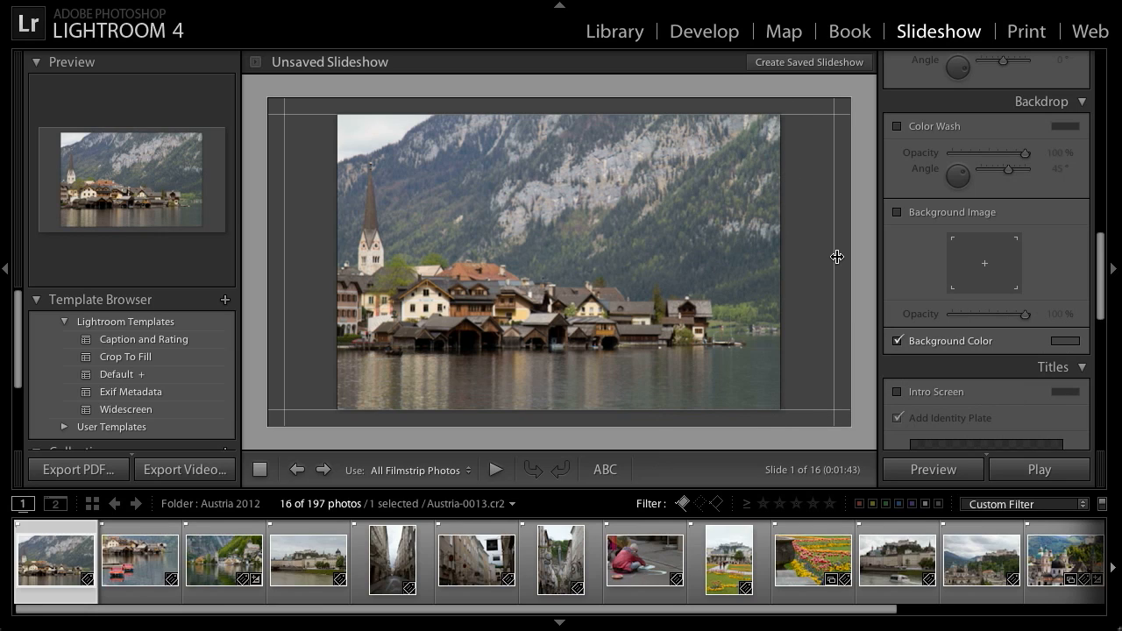
mouse_move(1036, 273)
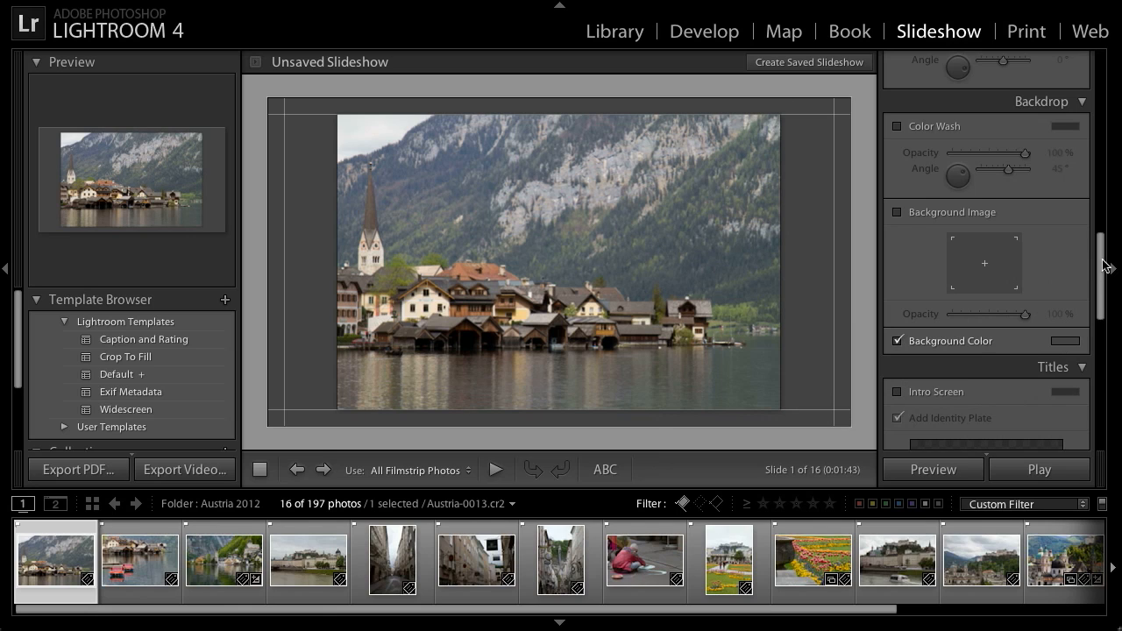
In Playback, set slides to 5.0 sec and fades to 2.0 sec, and enable Random Order
scroll(down, 3)
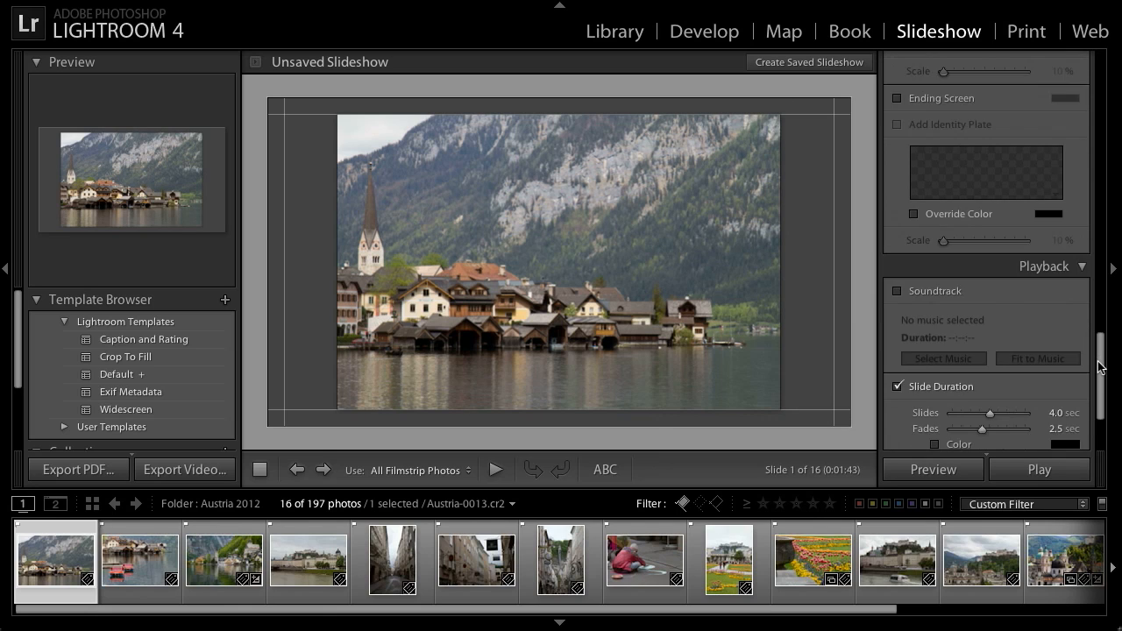
scroll(down, 3)
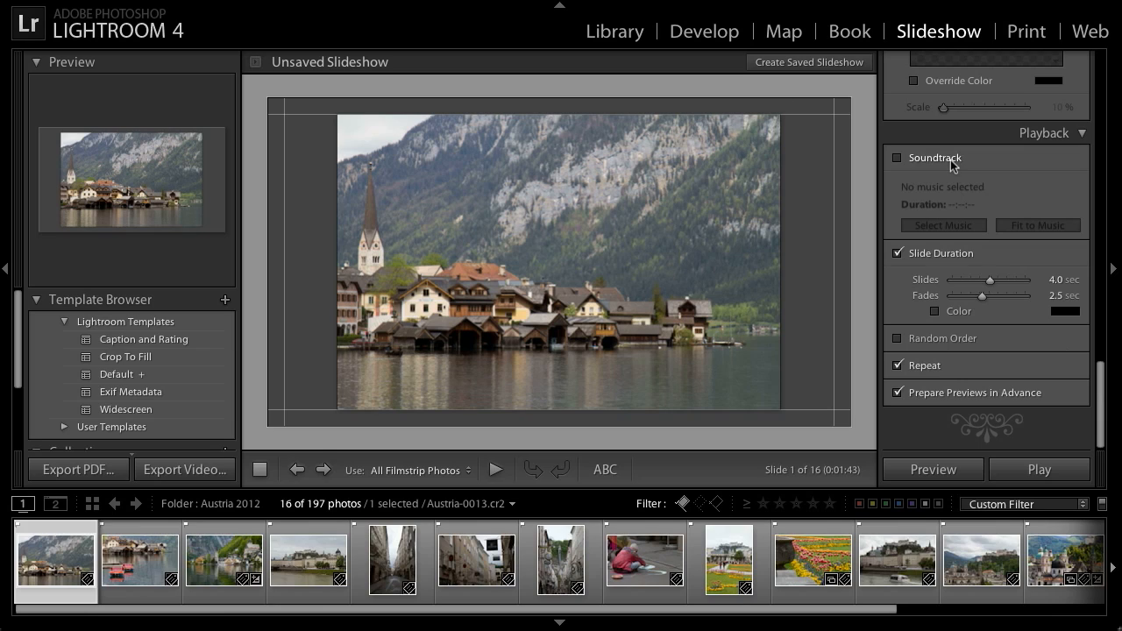
mouse_move(995, 268)
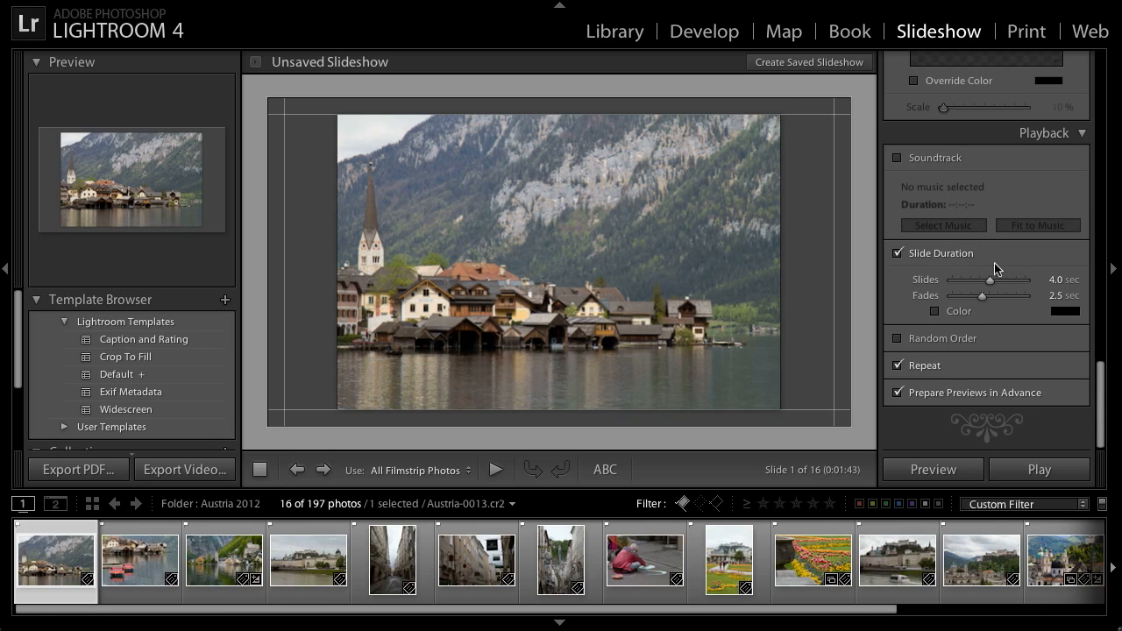
mouse_move(993, 286)
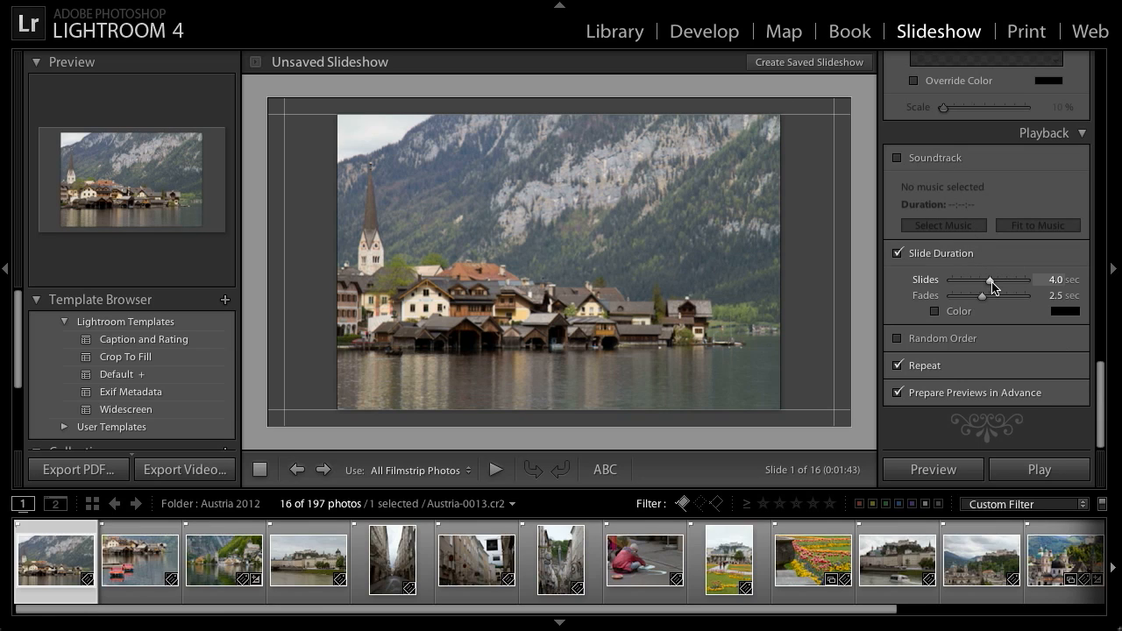
drag(988, 278, 995, 279)
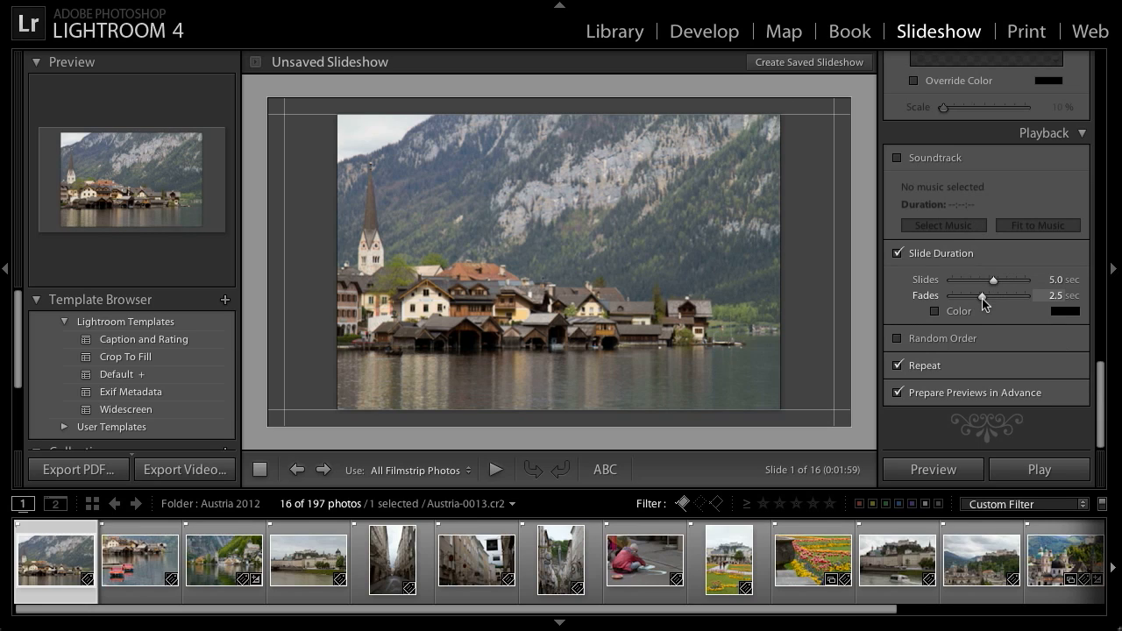
drag(983, 296, 980, 295)
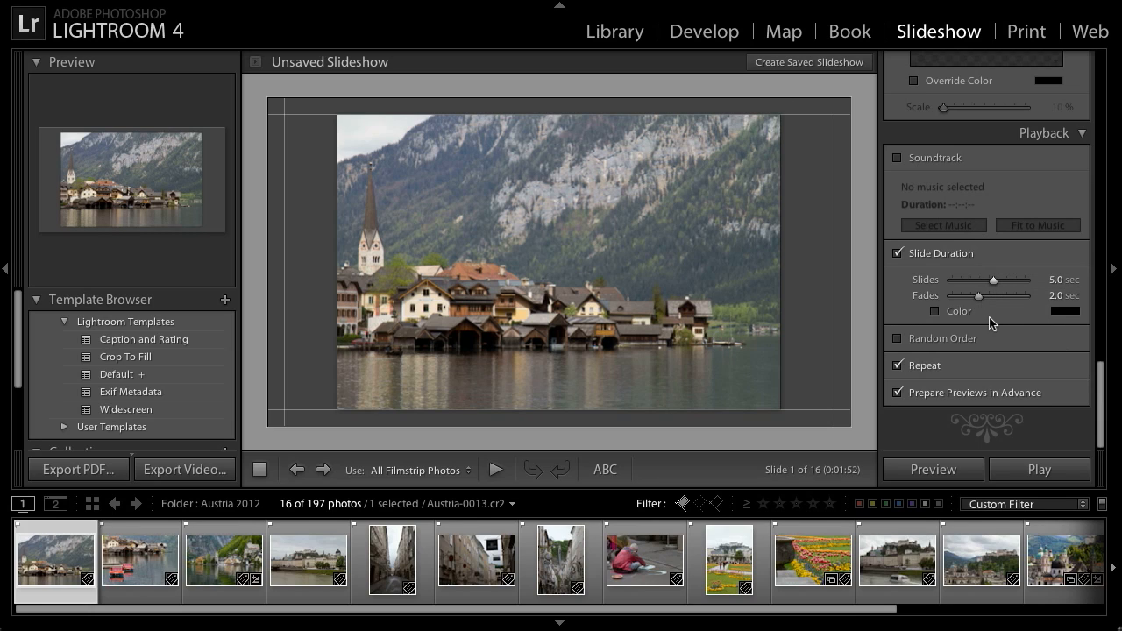
mouse_move(989, 344)
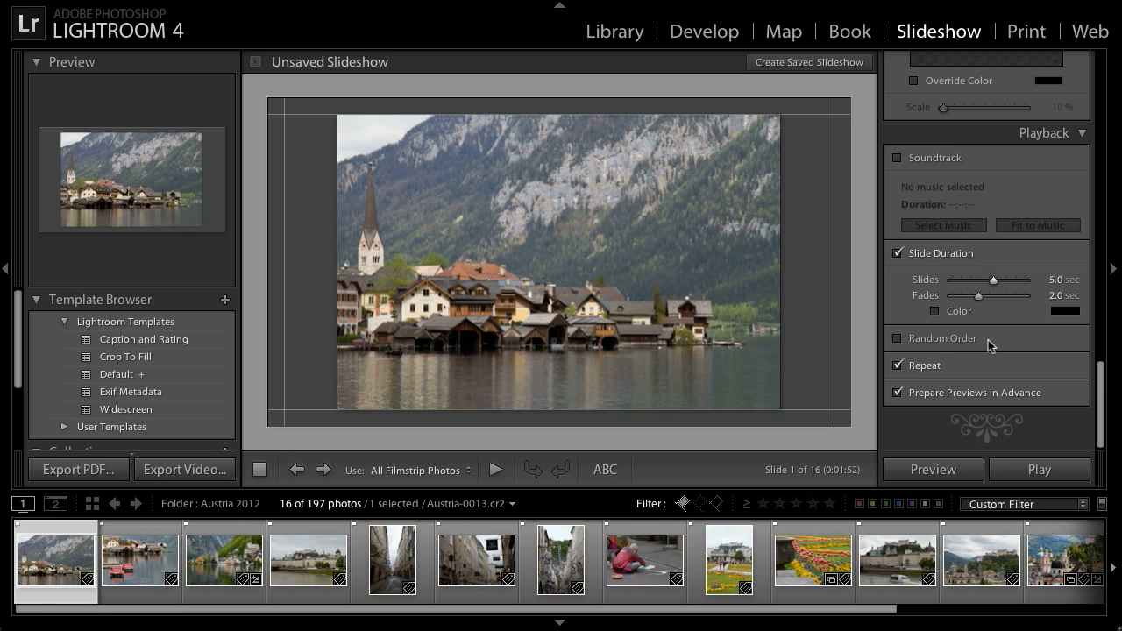
click(896, 338)
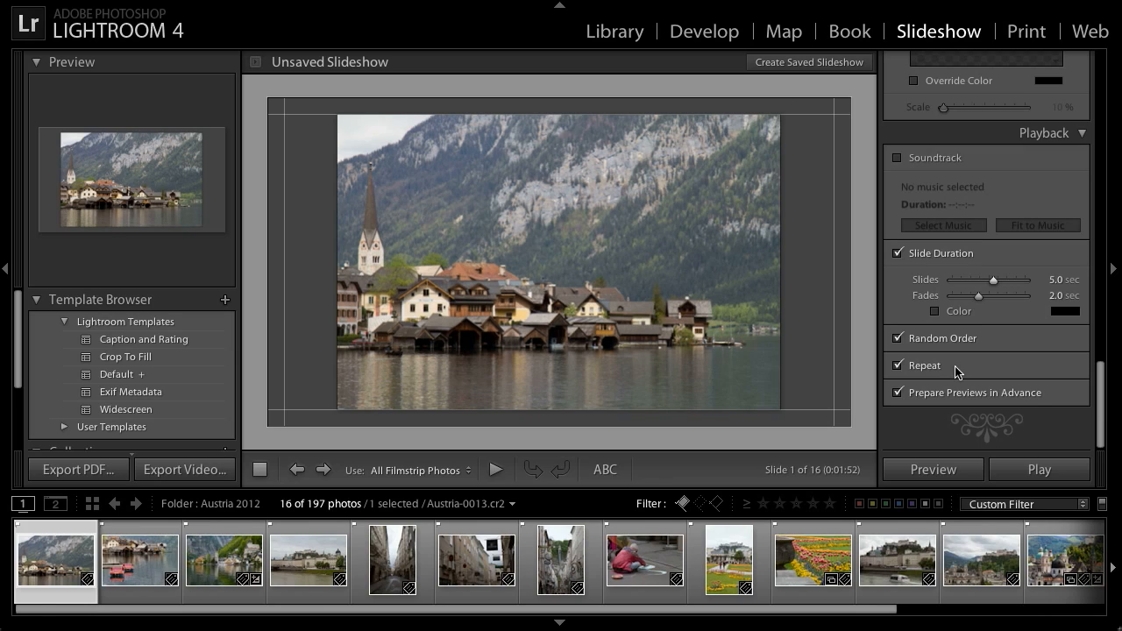
mouse_move(1061, 402)
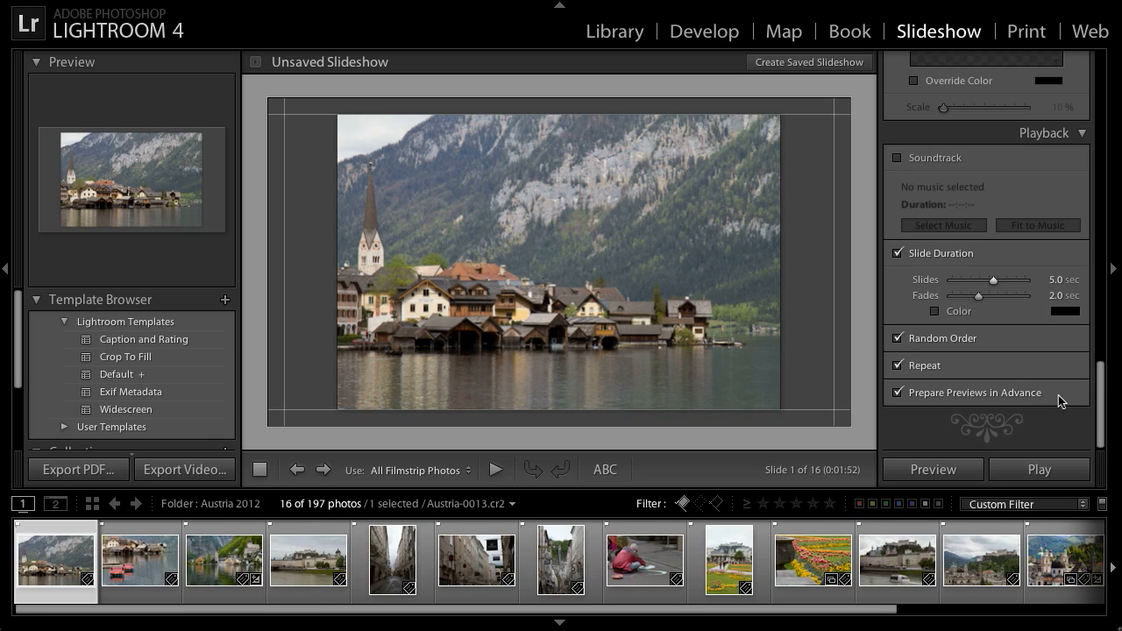
mouse_move(242, 307)
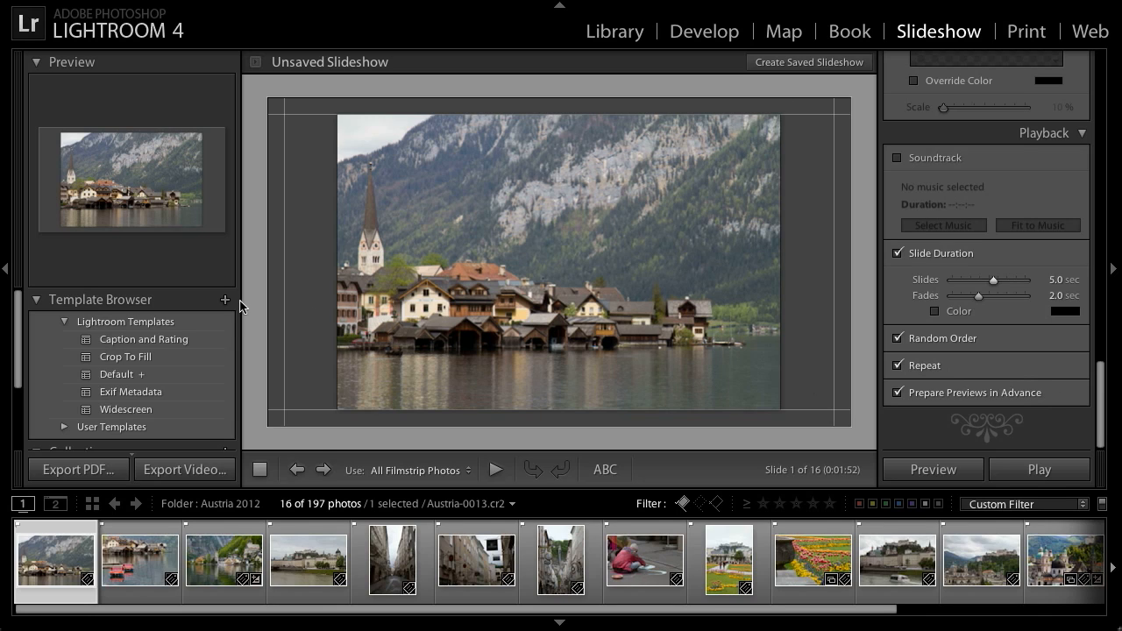
Save the settings as the 'Gray Background' user template and play the slideshow
click(224, 300)
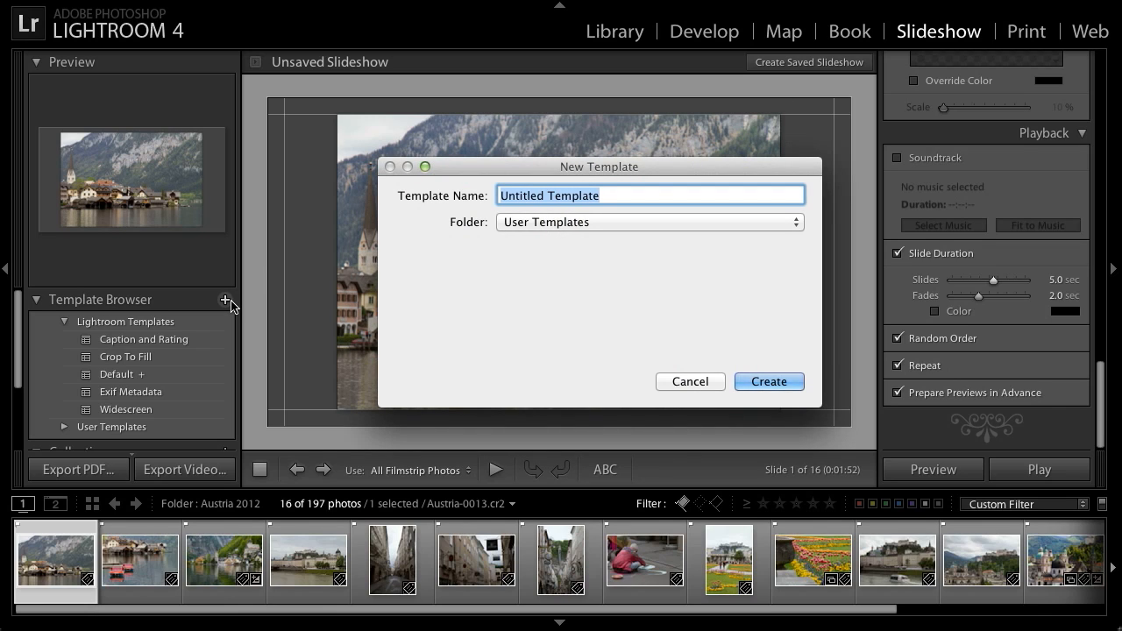
text(Gray Back)
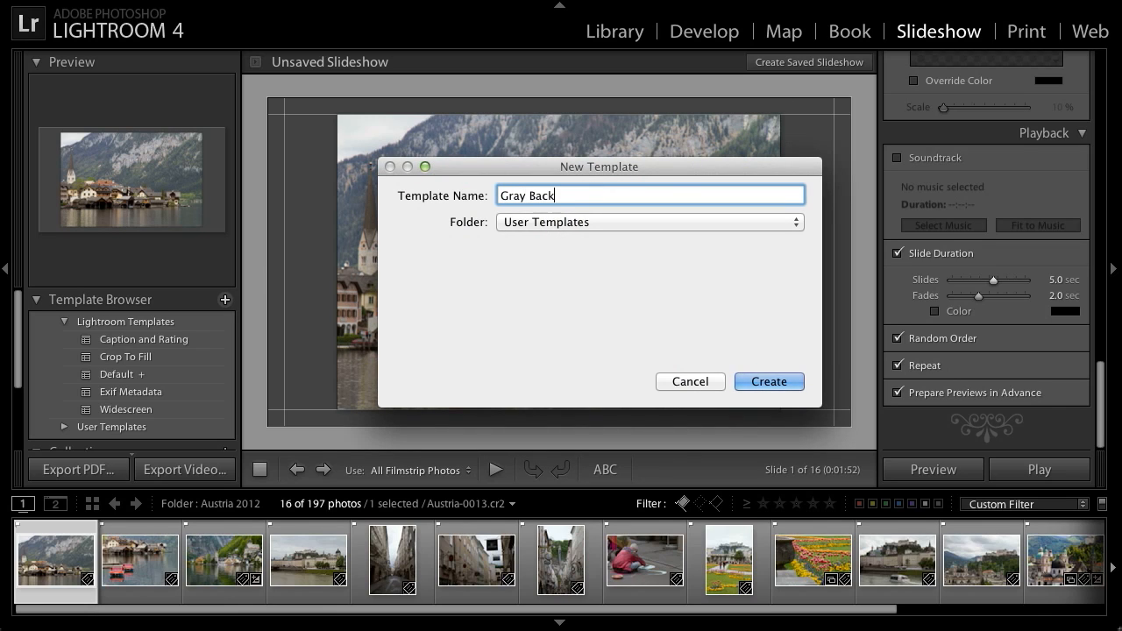
text(ground)
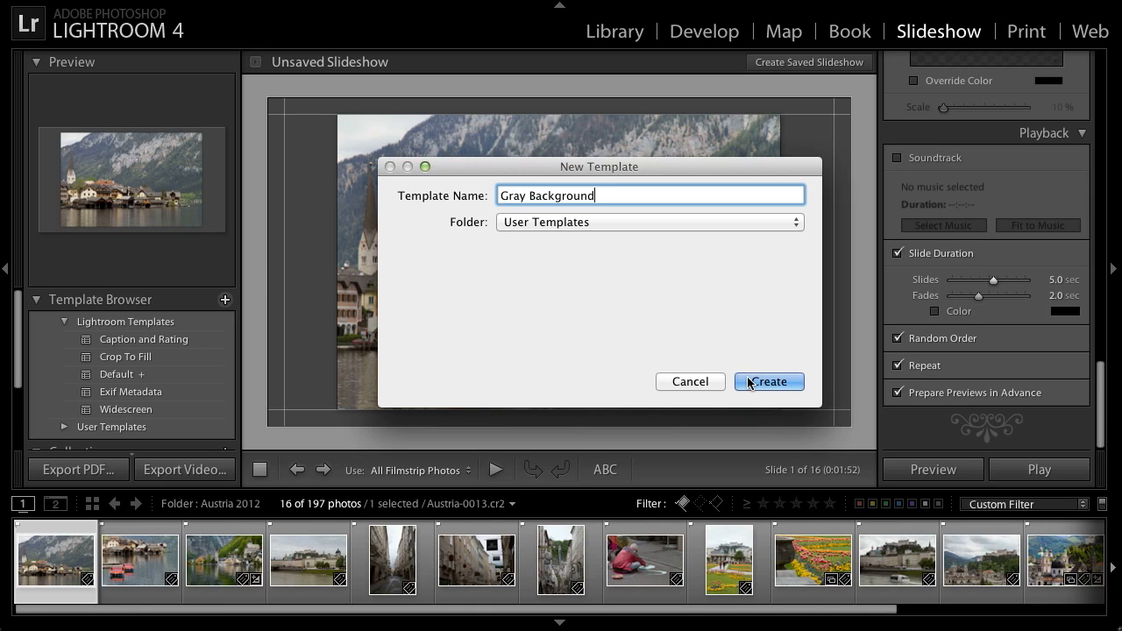
click(768, 381)
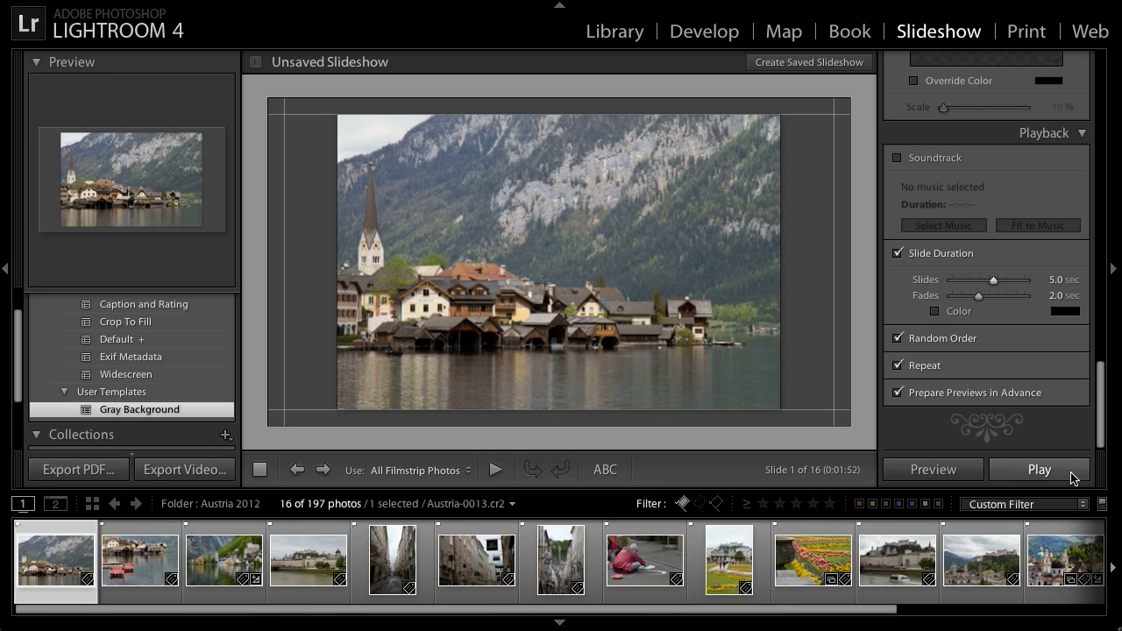
click(1040, 469)
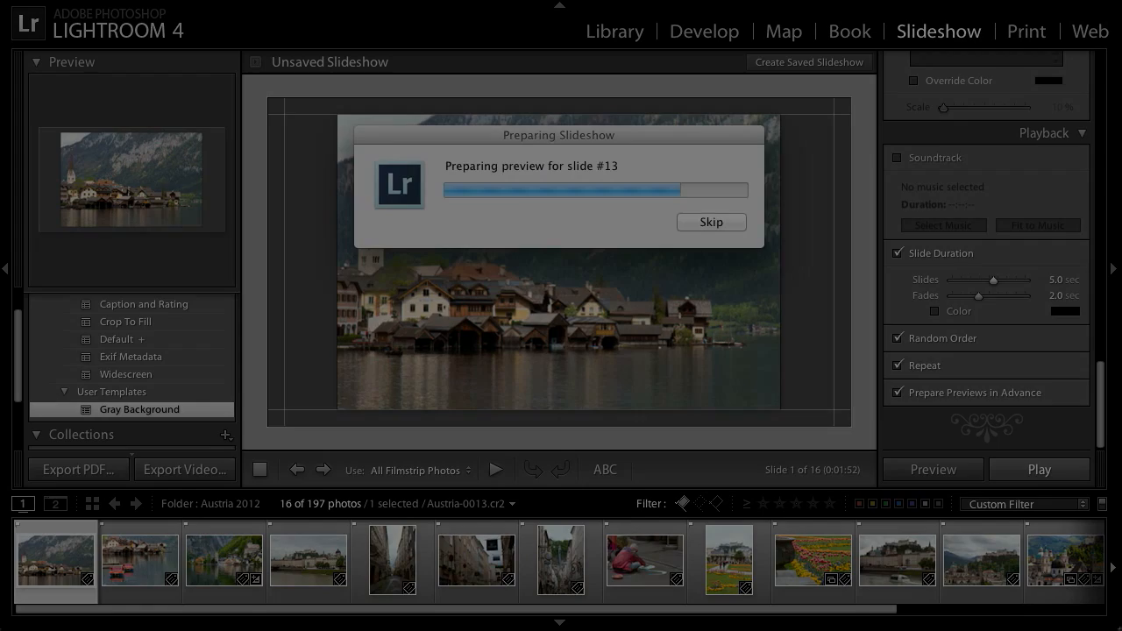